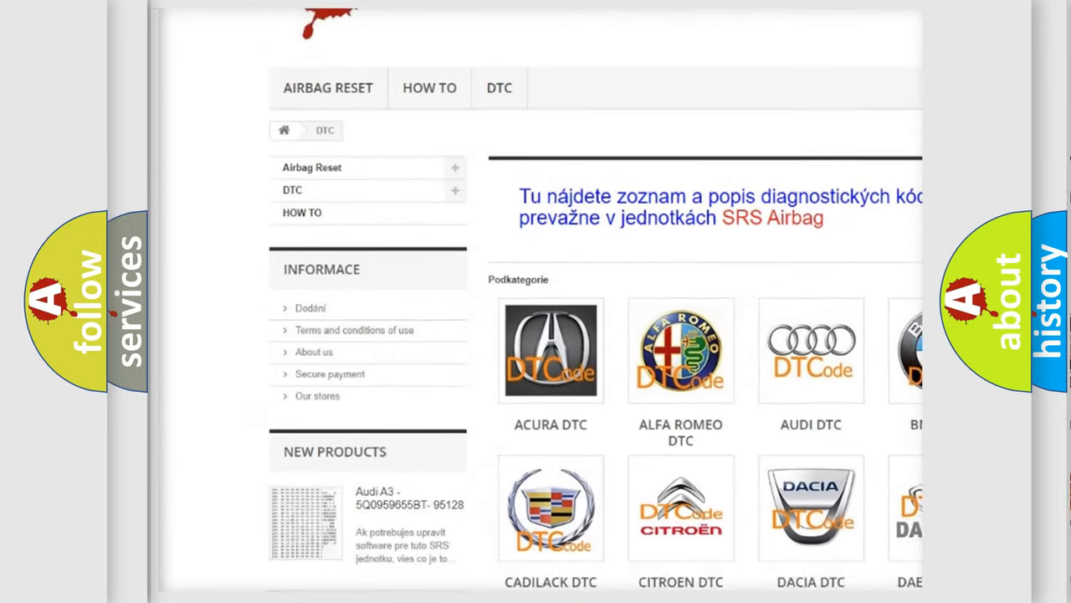
scroll("down", 3)
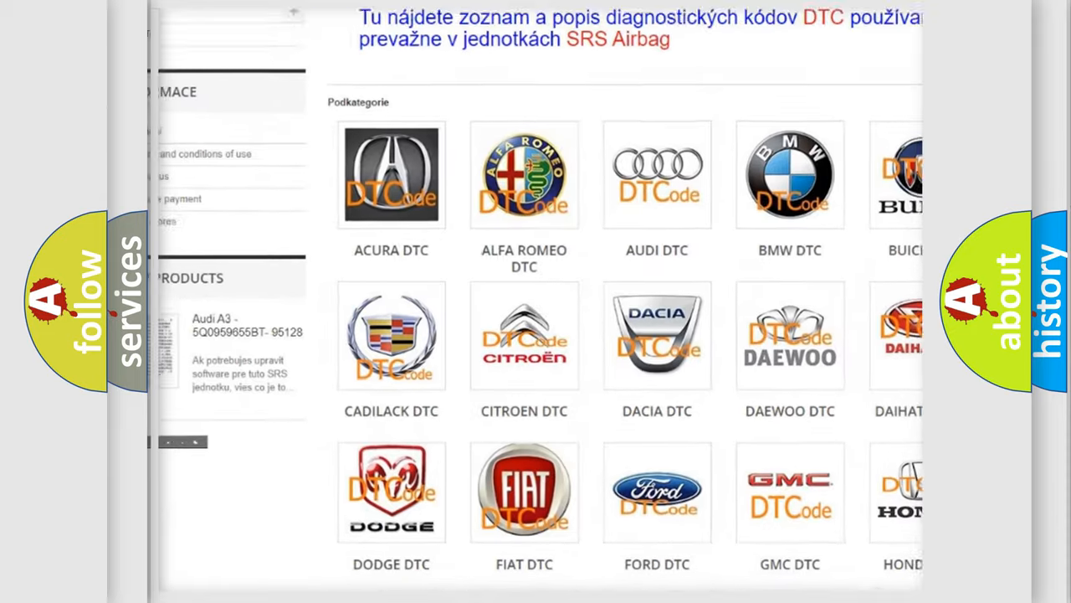
scroll("down", 3)
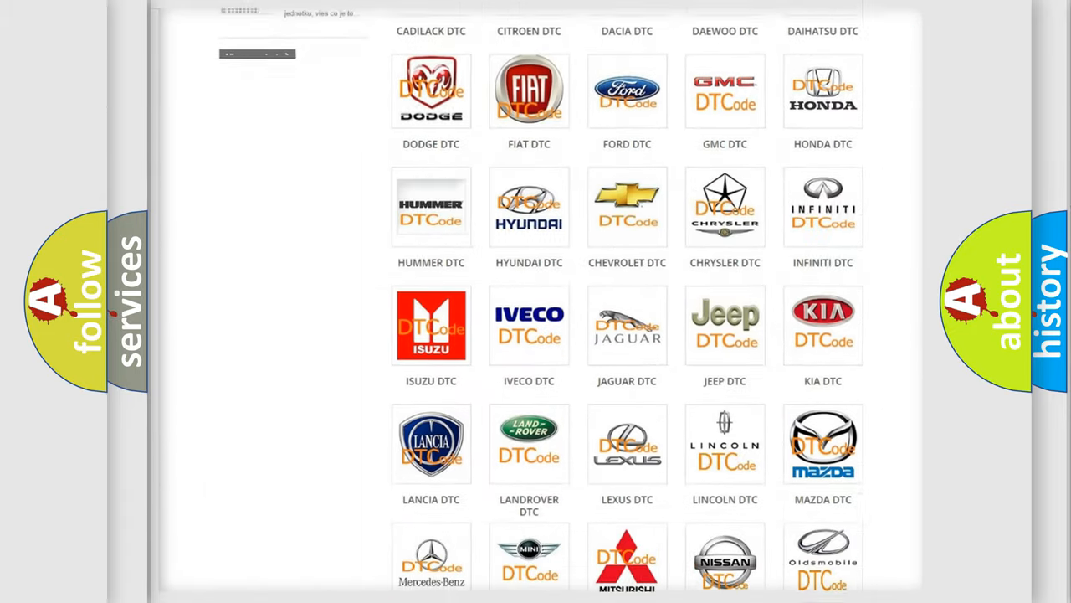
scroll("down", 3)
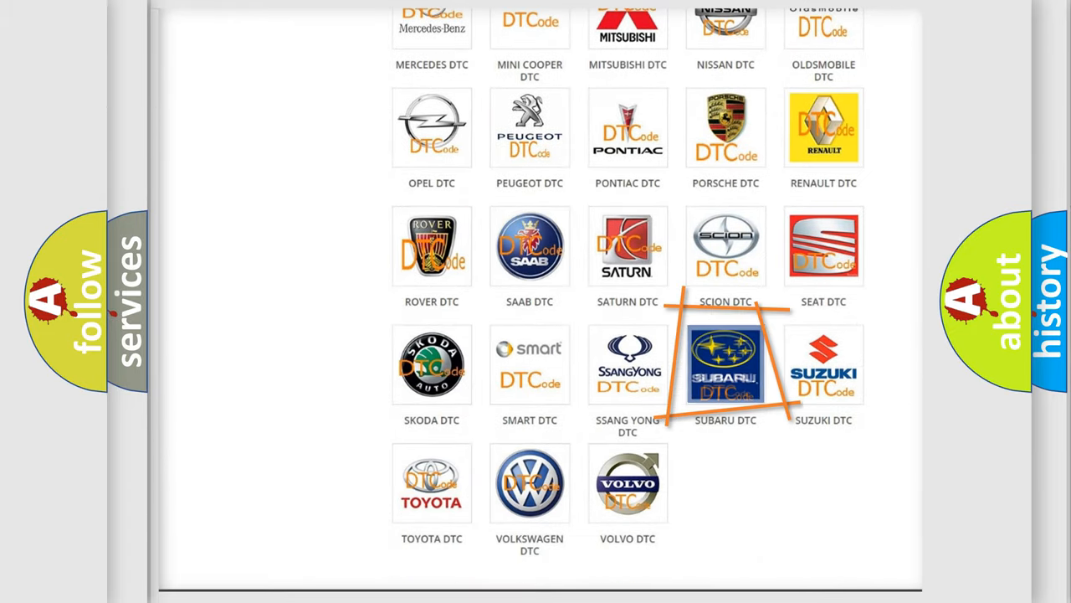